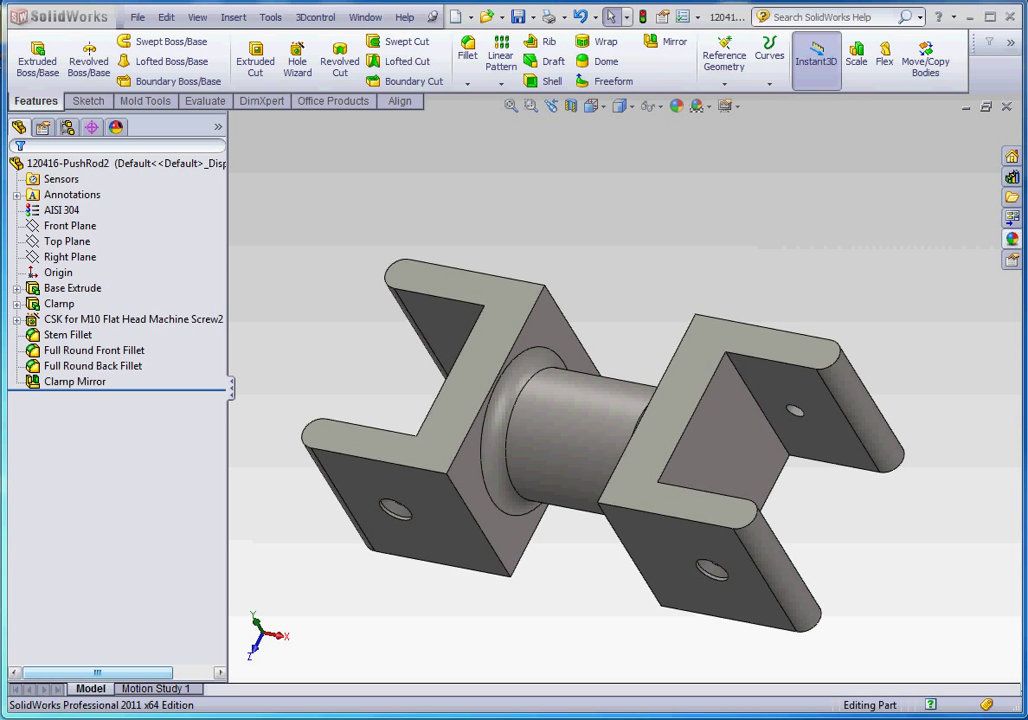
mouse_move(512, 228)
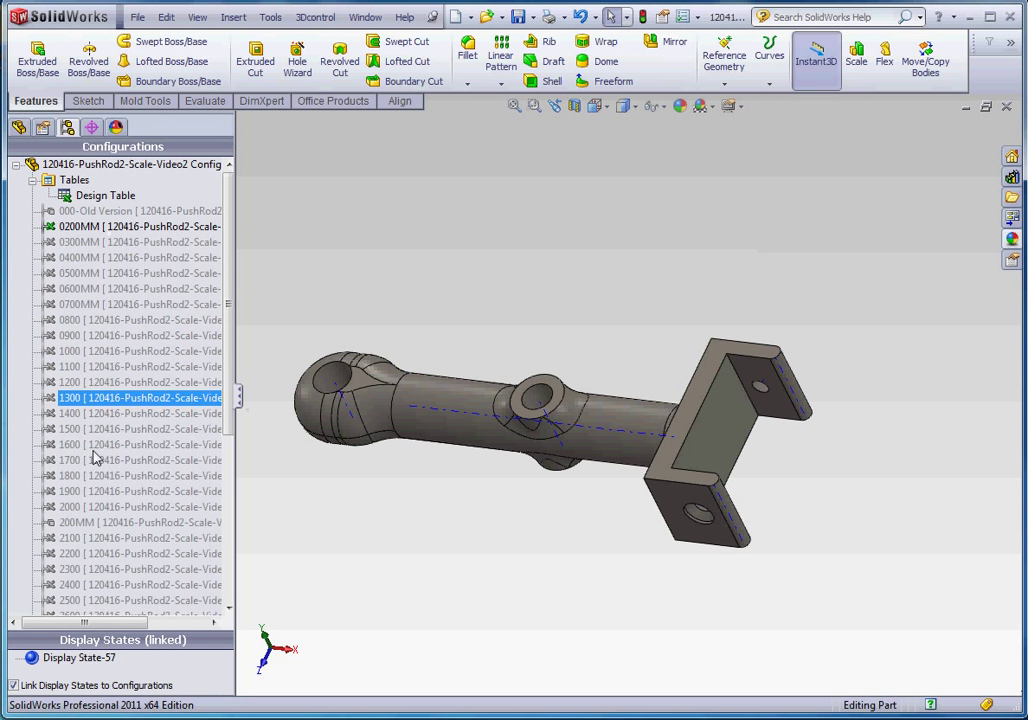
Step: Switch to the 1700 mm push rod configuration, then back to the 200 mm one
left_click(140, 460)
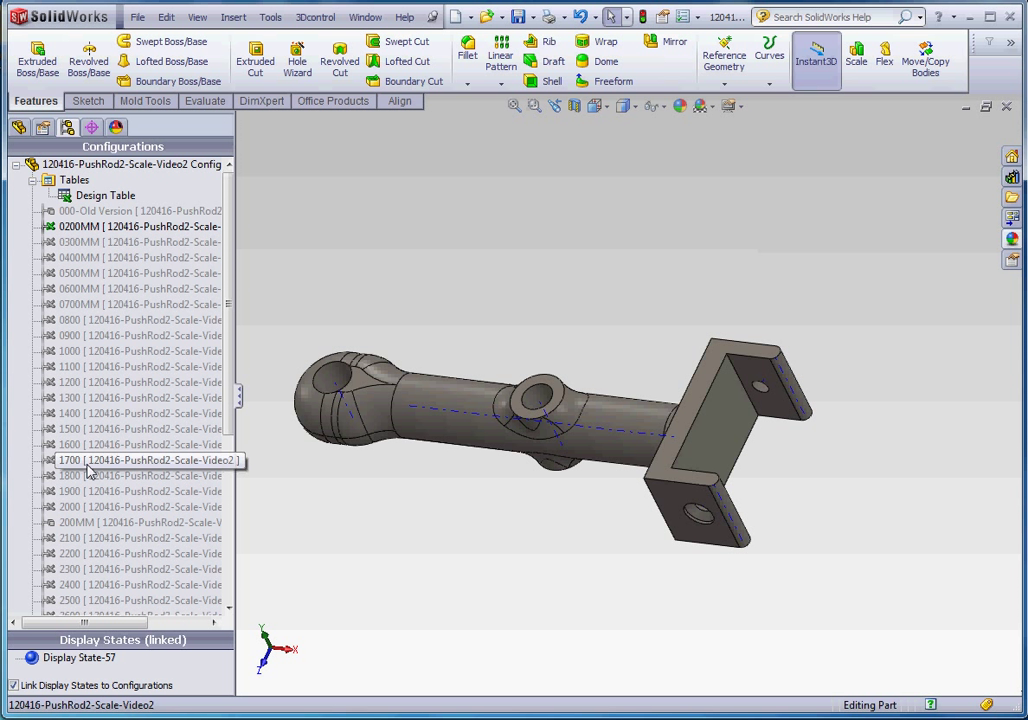
double_click(140, 460)
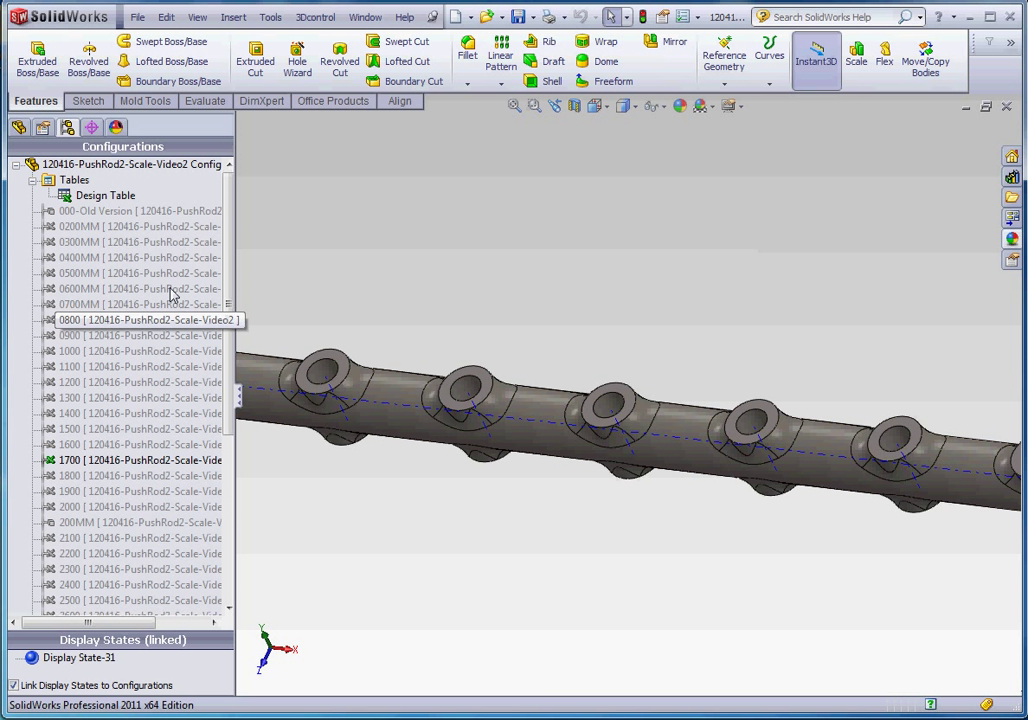
double_click(140, 226)
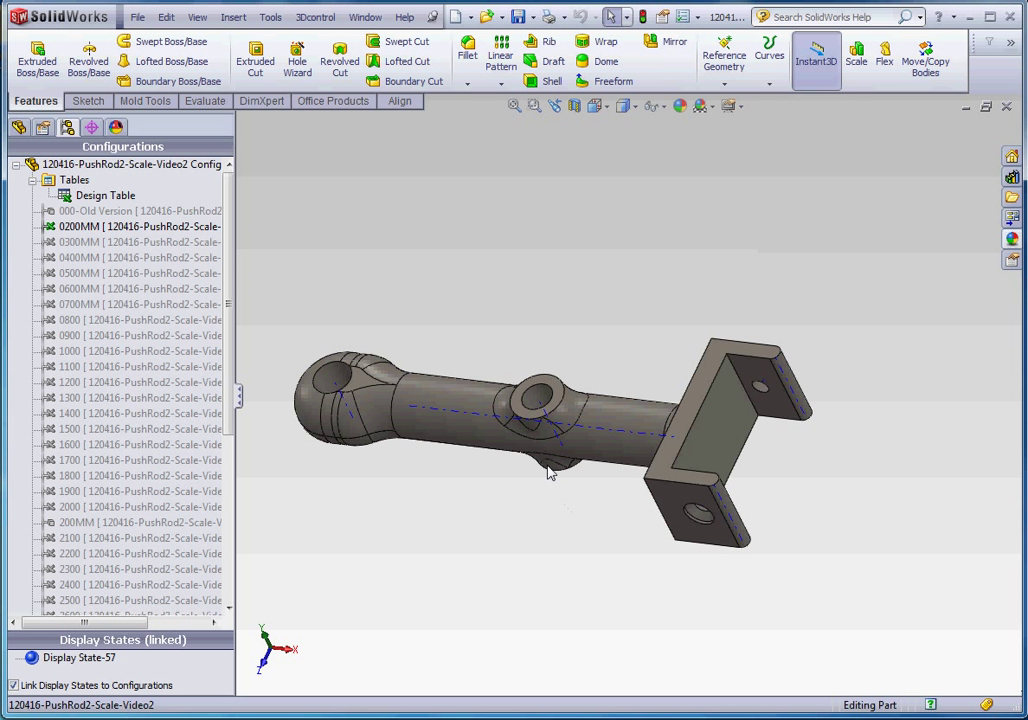
mouse_move(537, 380)
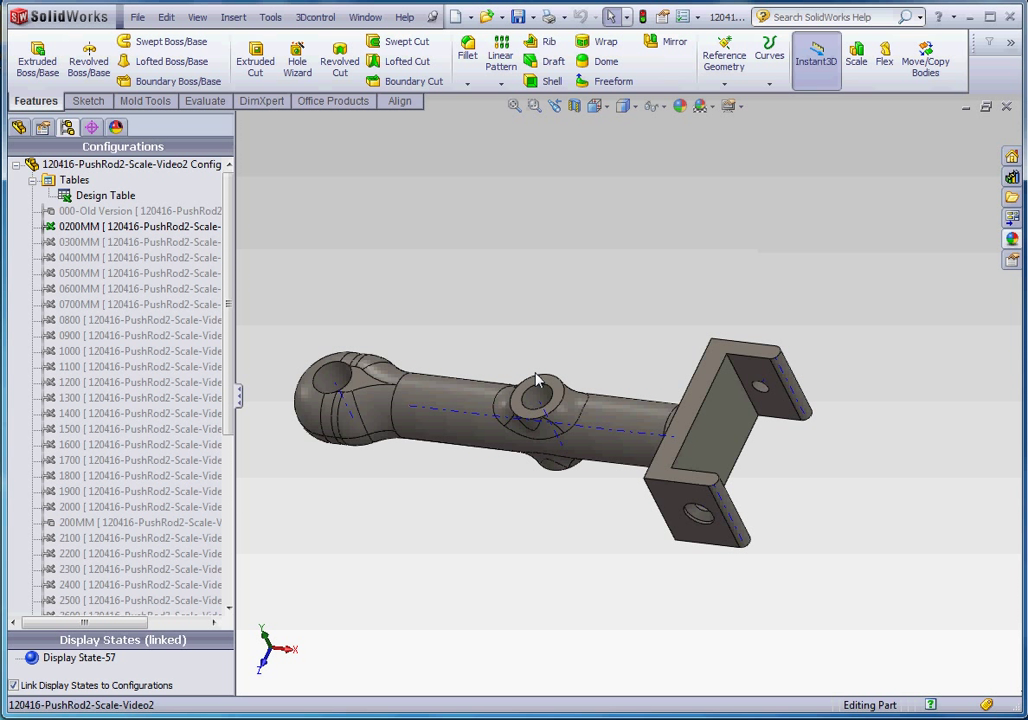
mouse_move(505, 537)
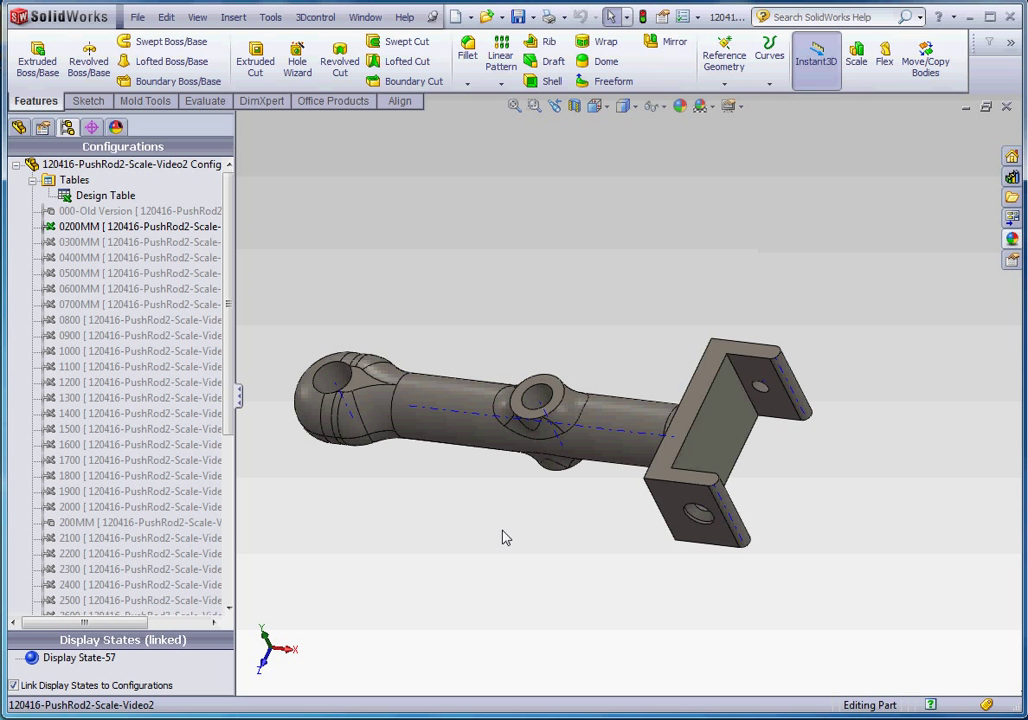
mouse_move(328, 332)
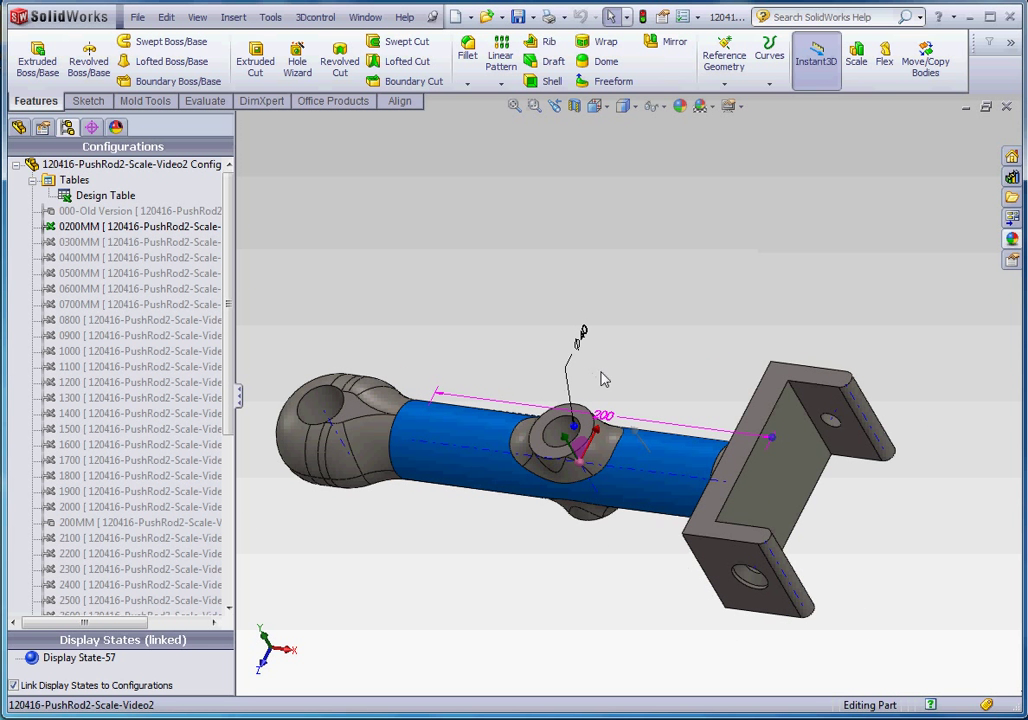
mouse_move(620, 438)
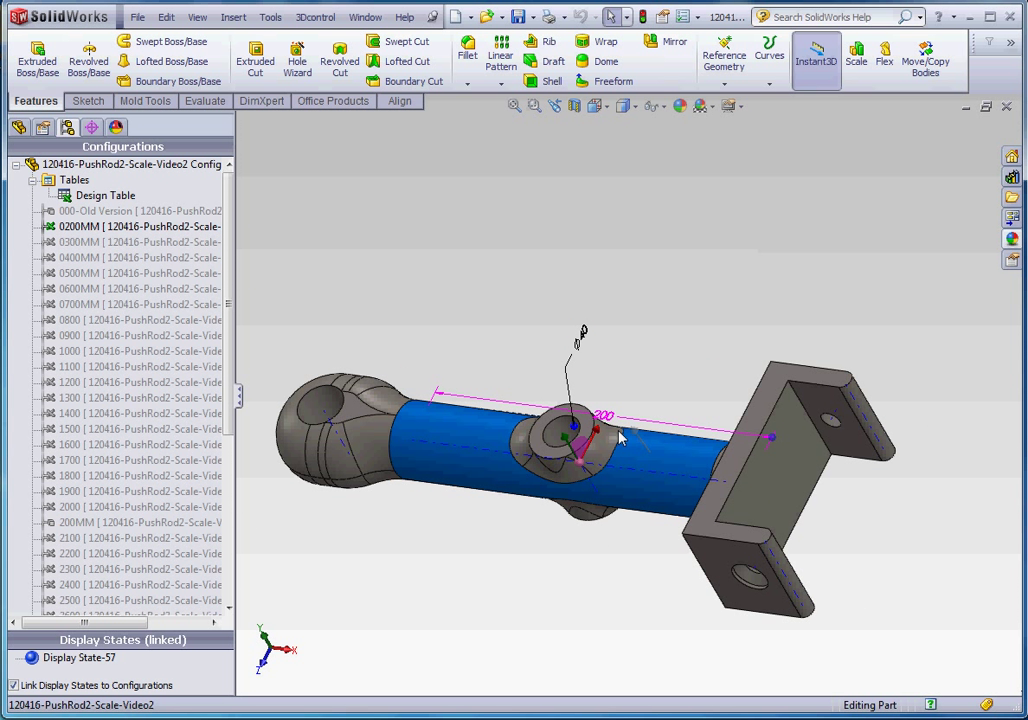
mouse_move(648, 362)
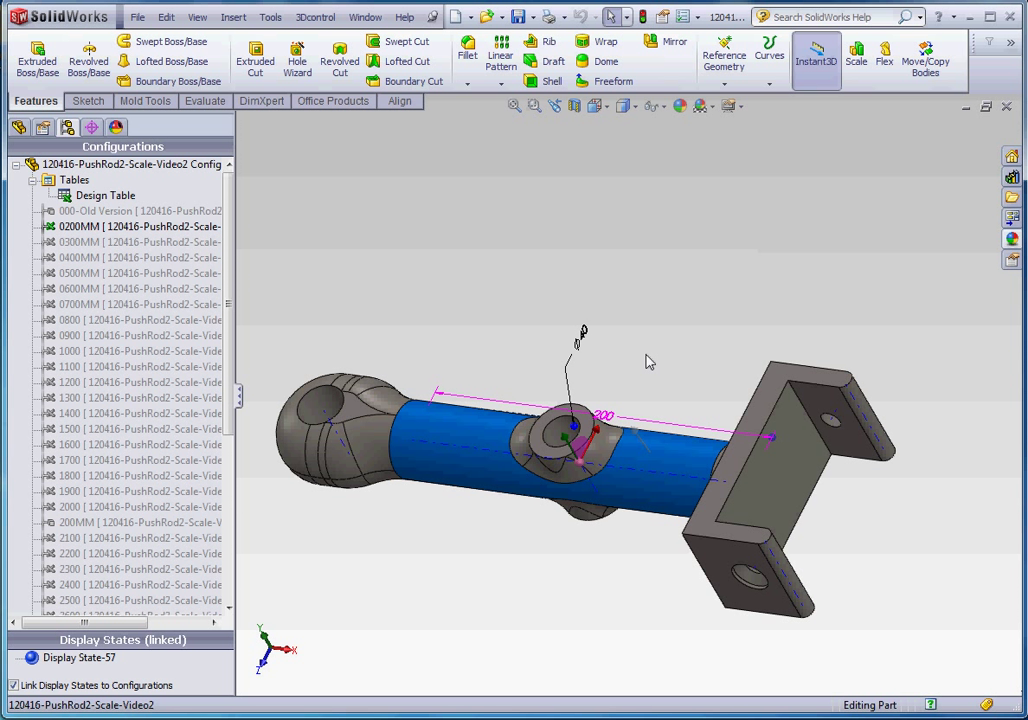
mouse_move(708, 304)
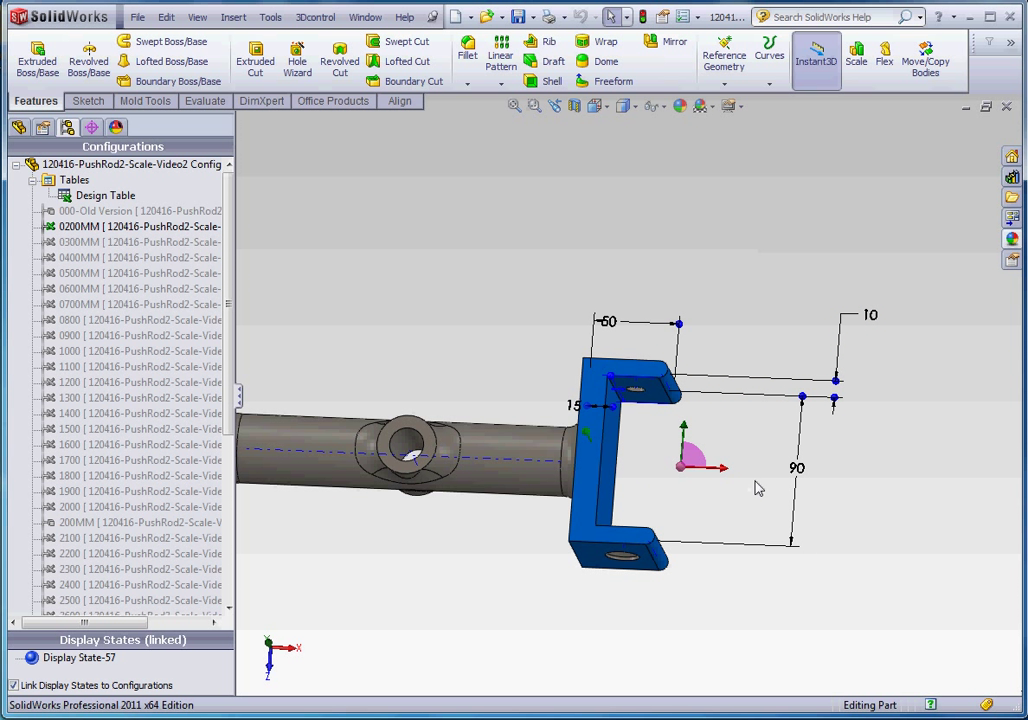
mouse_move(662, 420)
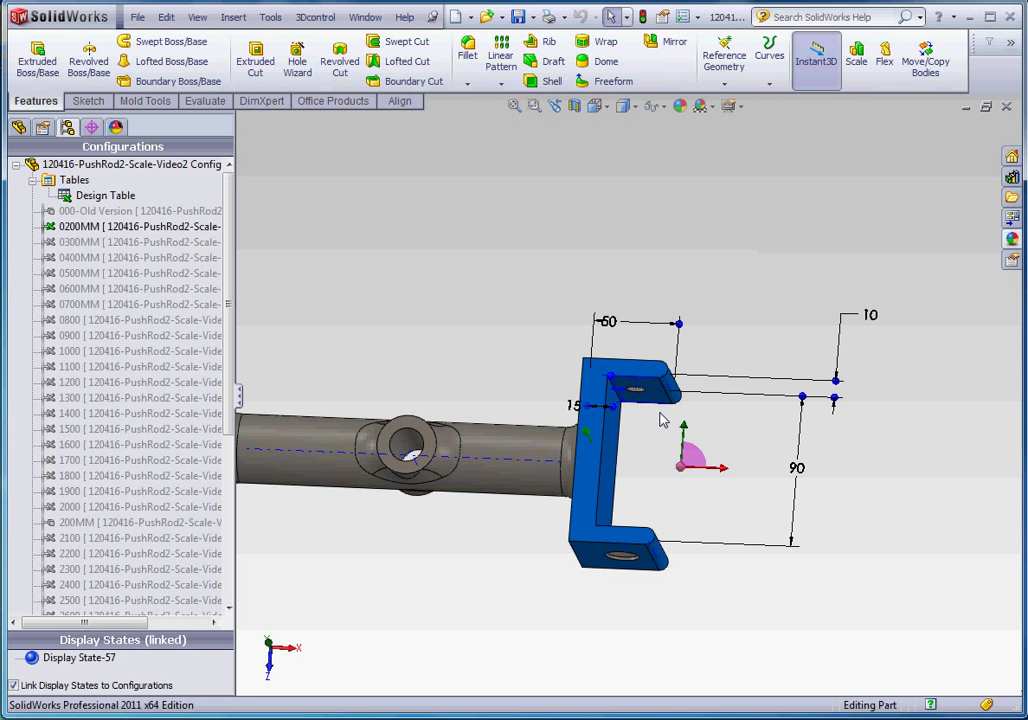
mouse_move(763, 579)
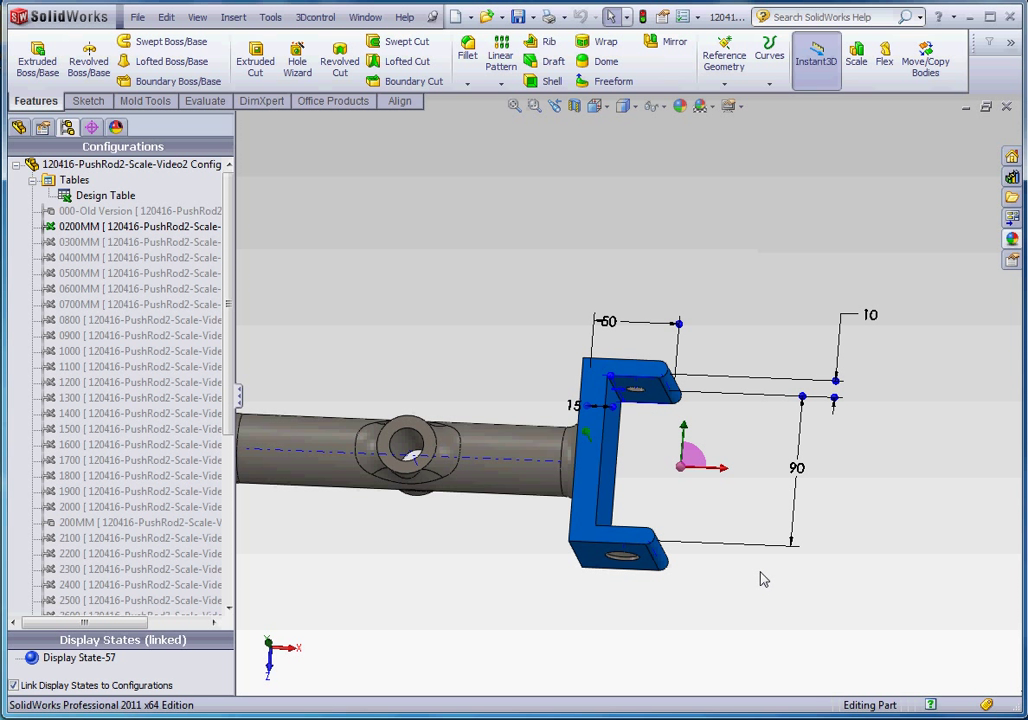
mouse_move(640, 424)
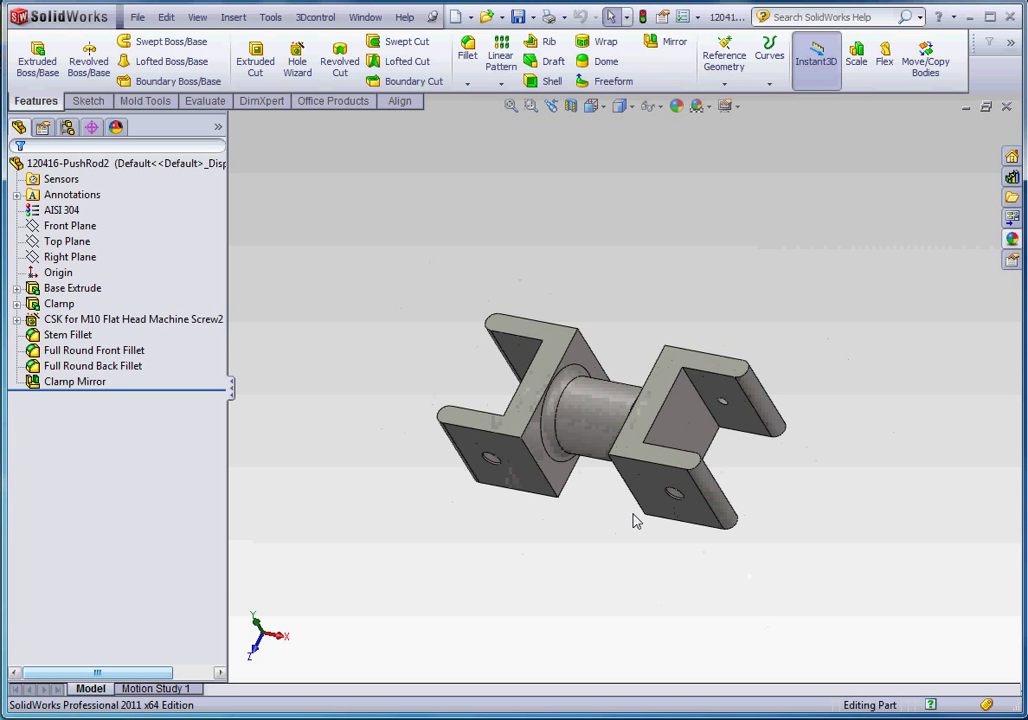
Step: Suppress the Clamp Mirror feature, leaving a single U-clamp
left_click_drag(637, 520, 630, 443)
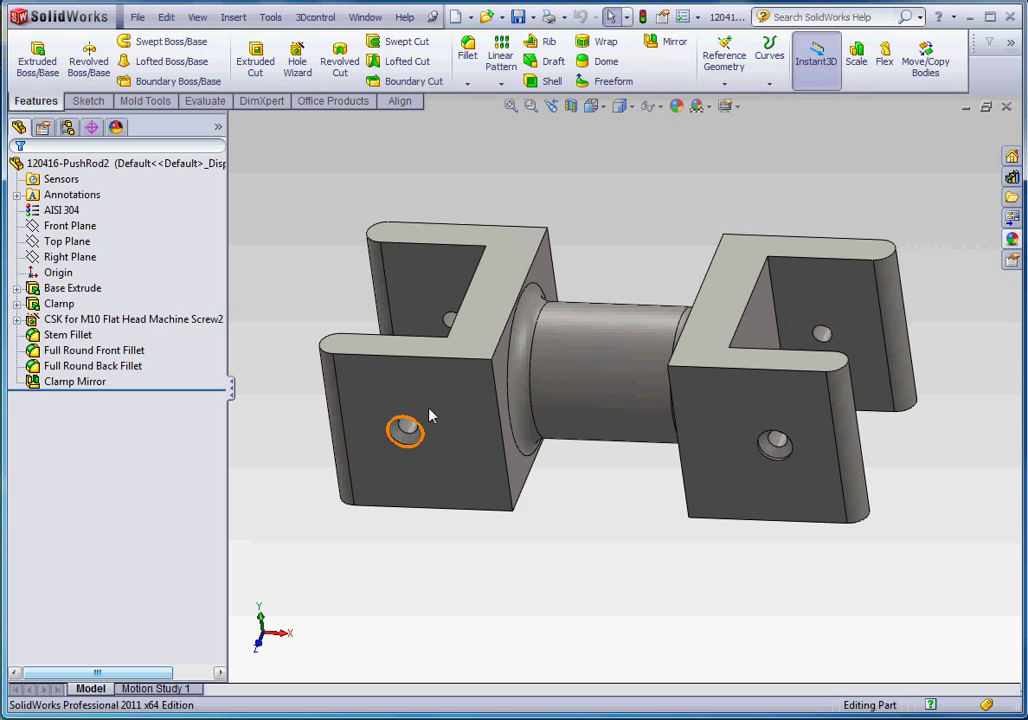
left_click(74, 381)
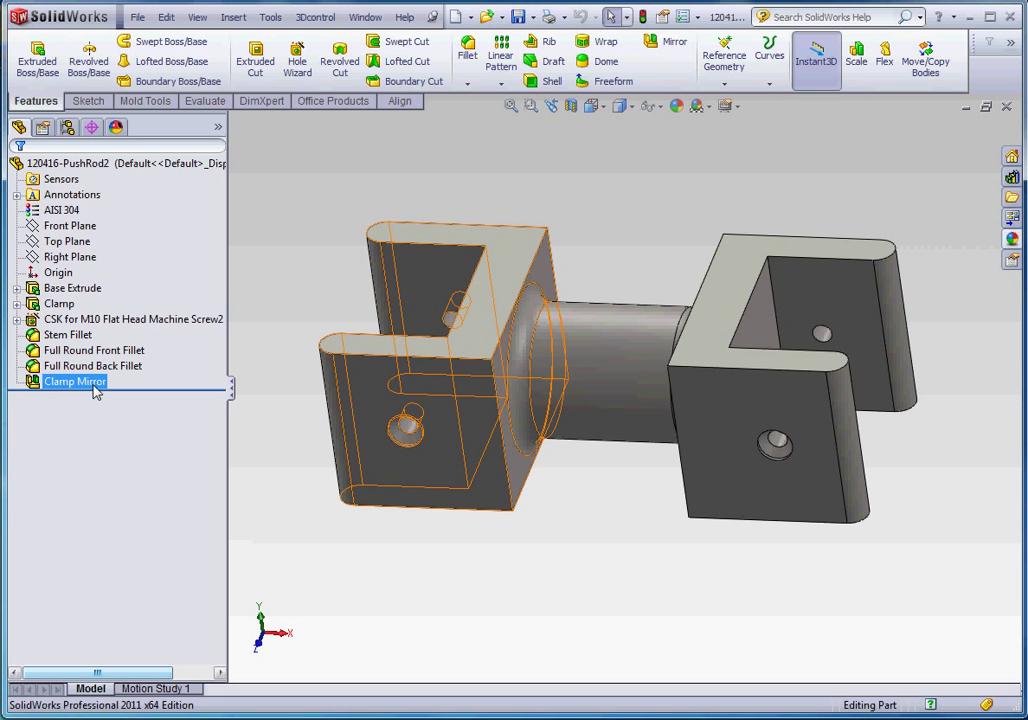
left_click(74, 381)
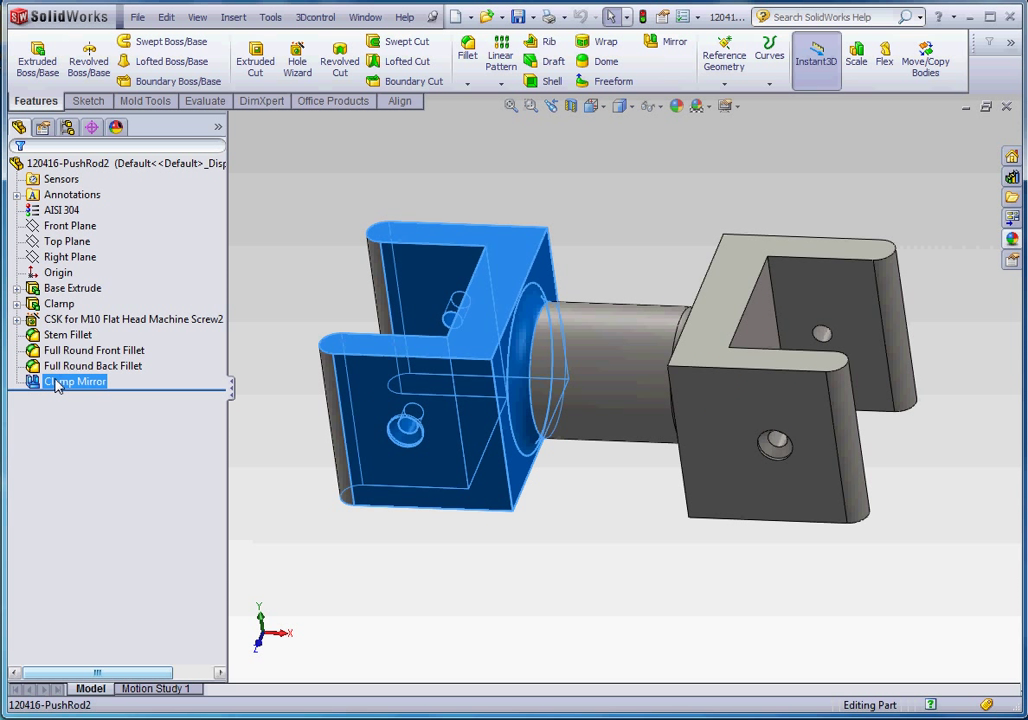
right_click(74, 381)
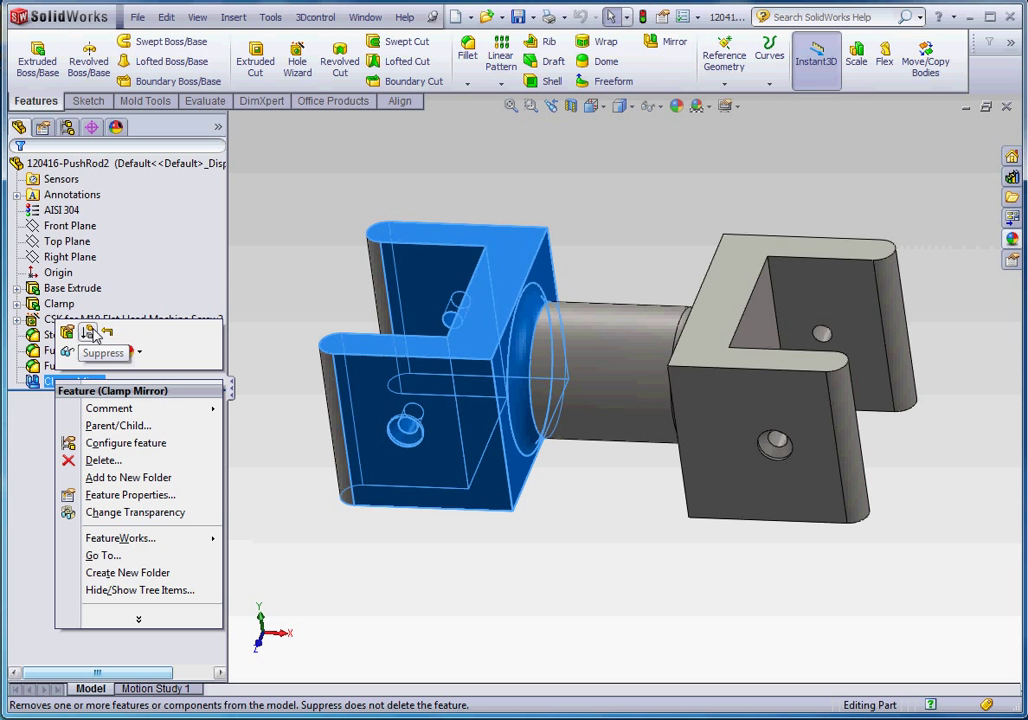
left_click(103, 353)
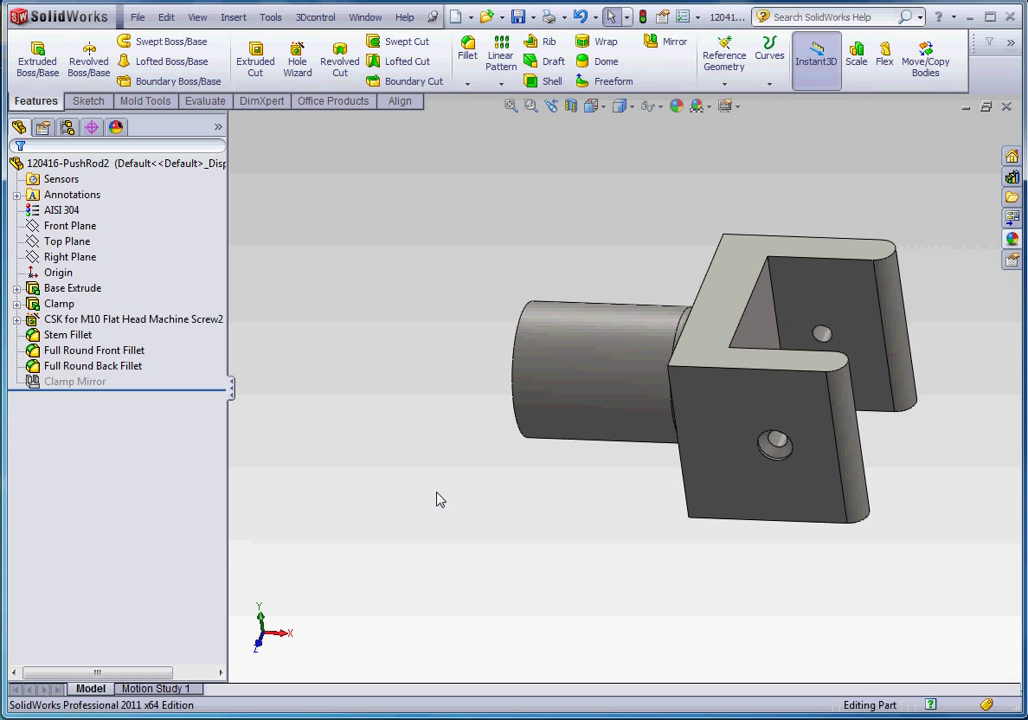
mouse_move(205, 330)
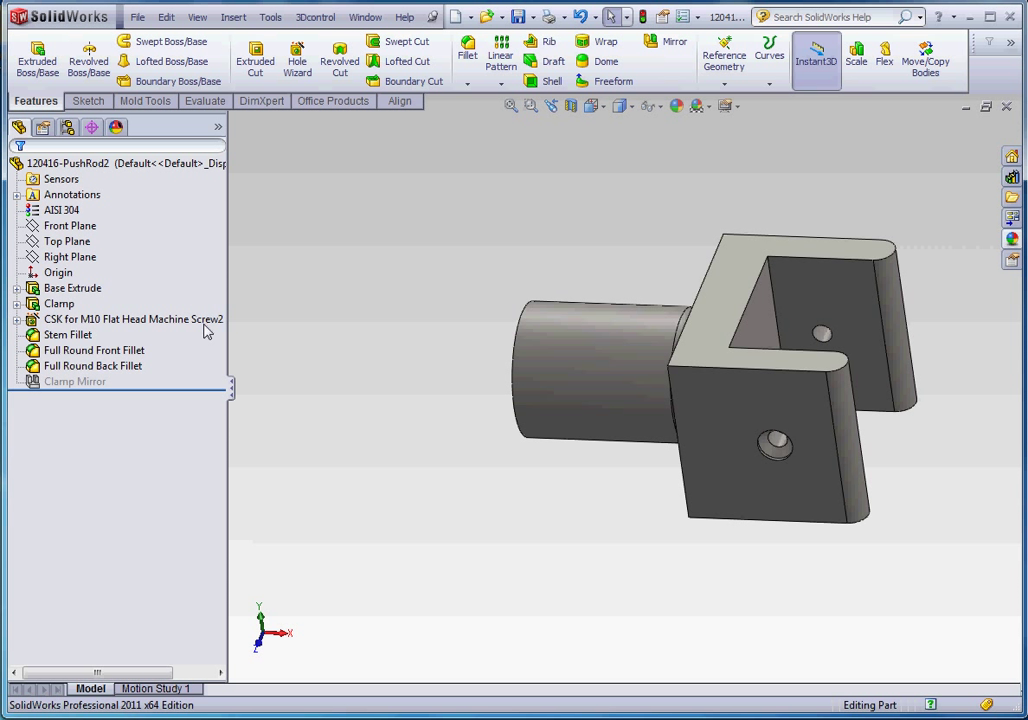
Step: Change the Clamp feature's 100 mm dimension to 50 mm
left_click(74, 381)
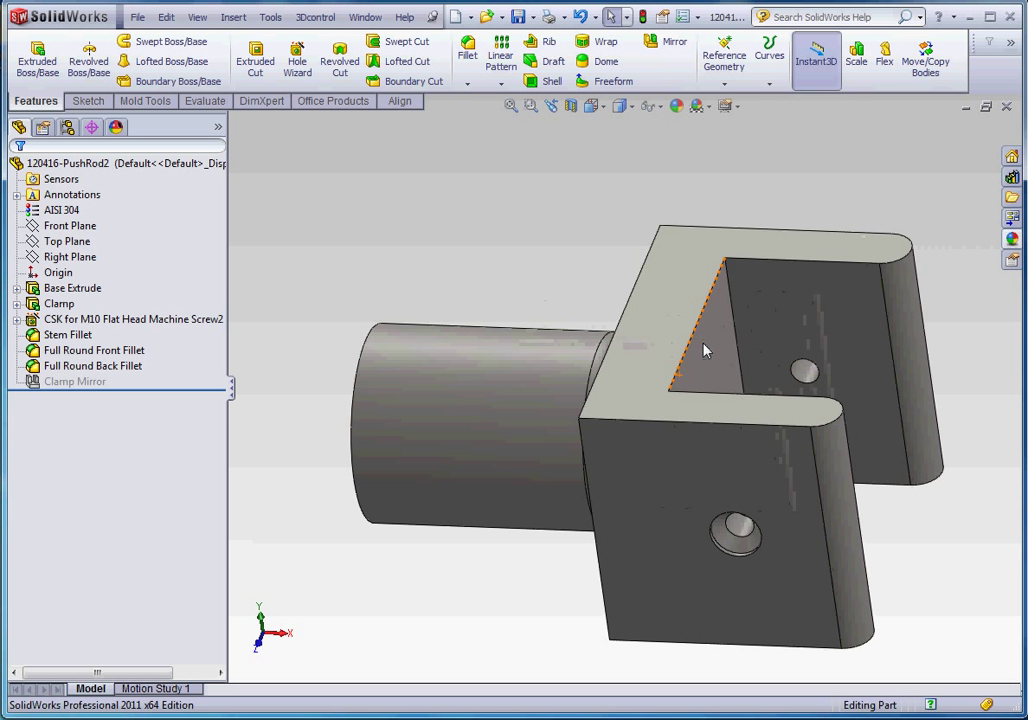
left_click(59, 303)
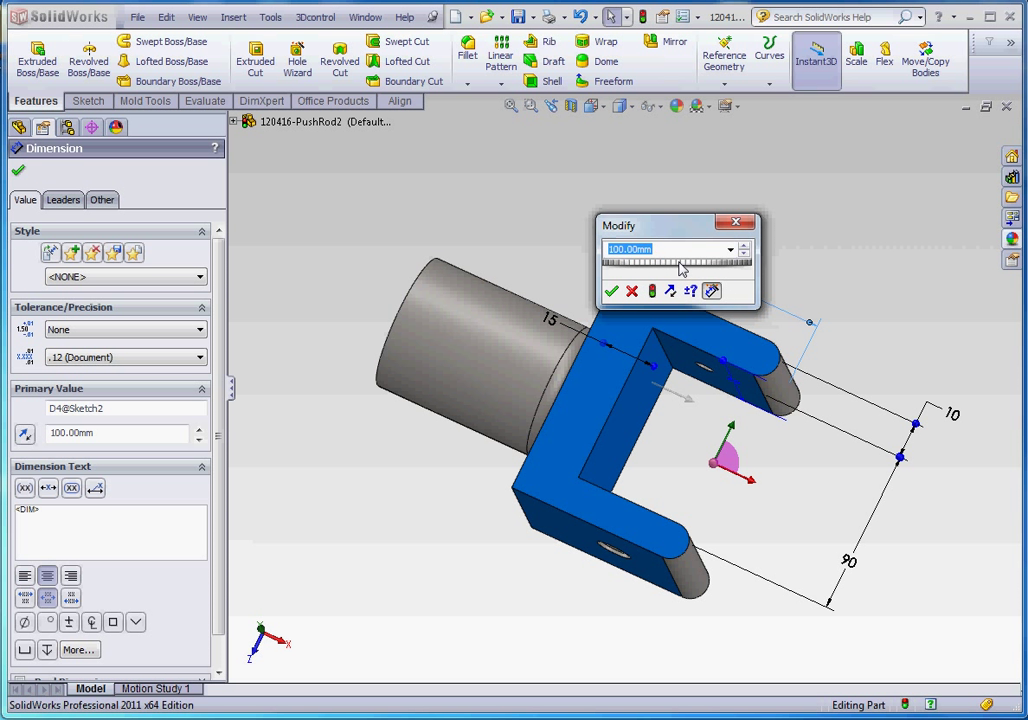
type("50")
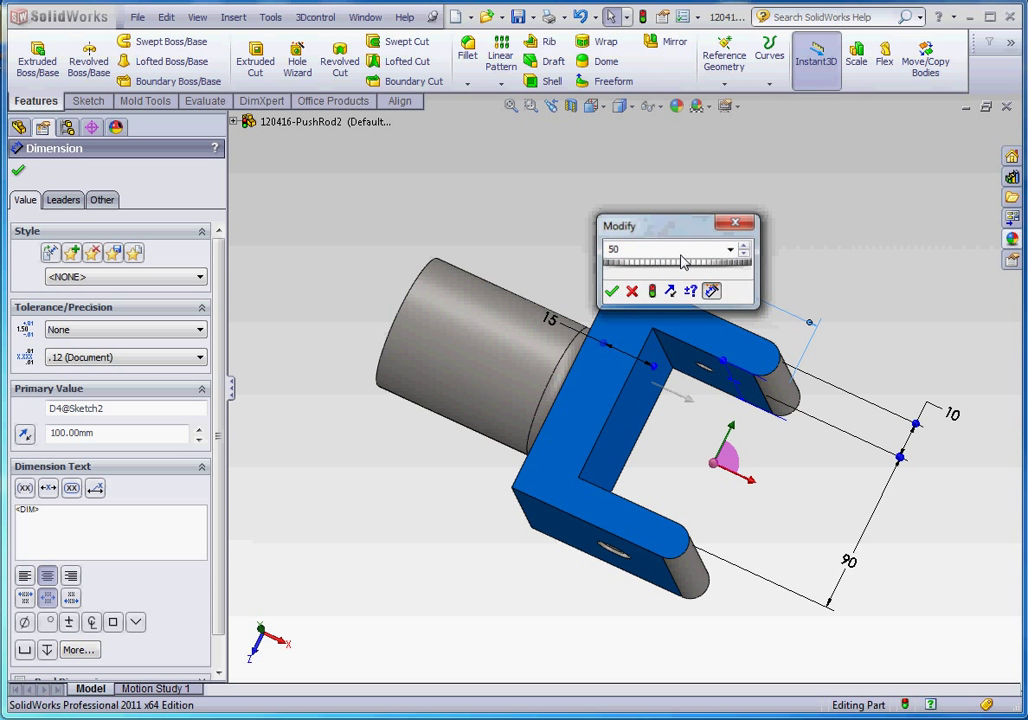
left_click(611, 291)
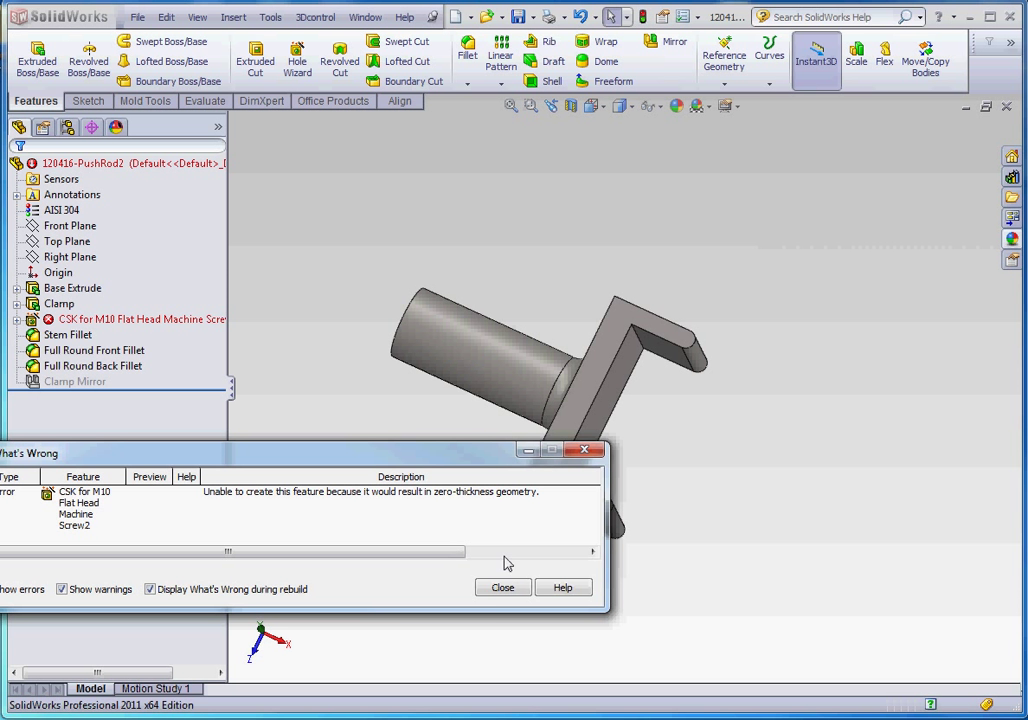
Step: Dismiss the rebuild error and edit the CSK hole's Sketch6 position sketch
left_click(503, 587)
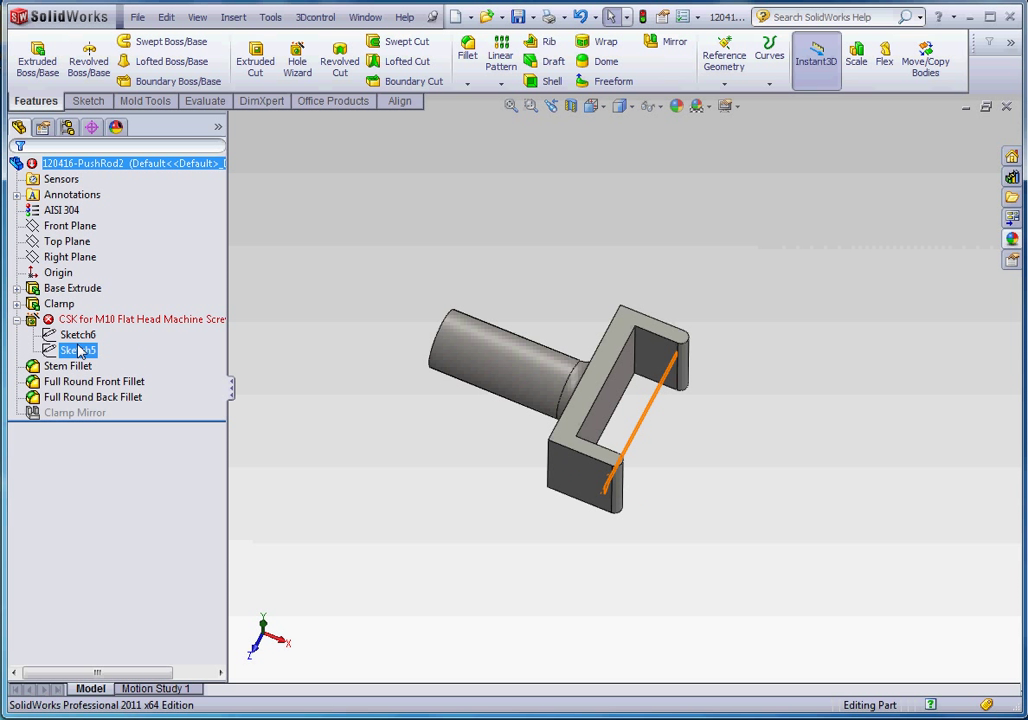
left_click(78, 350)
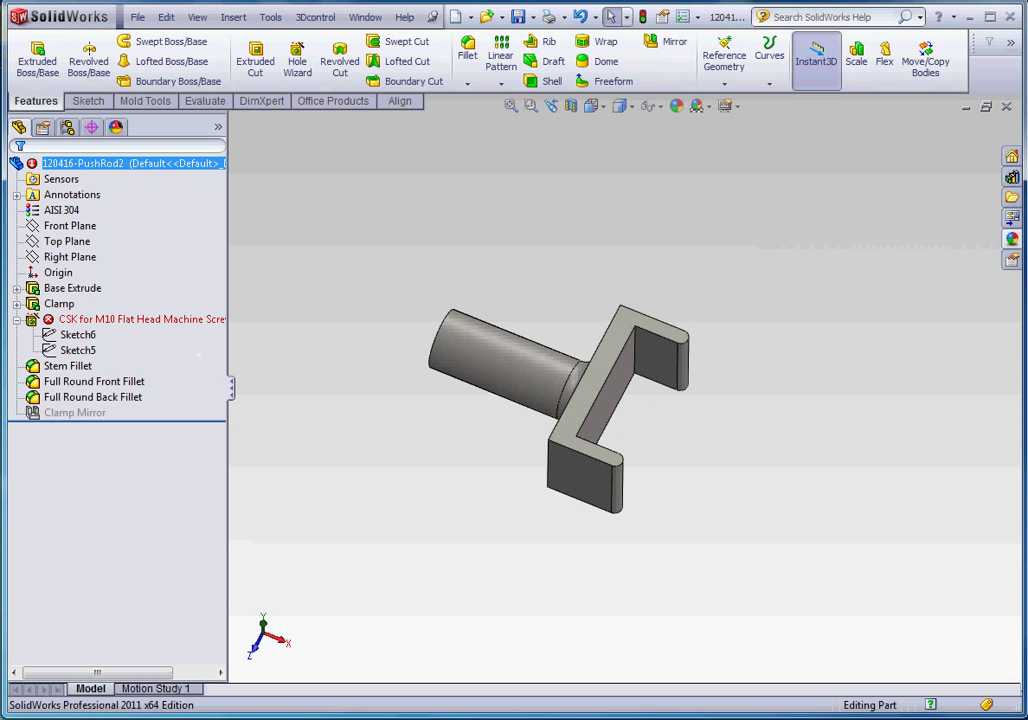
left_click(77, 334)
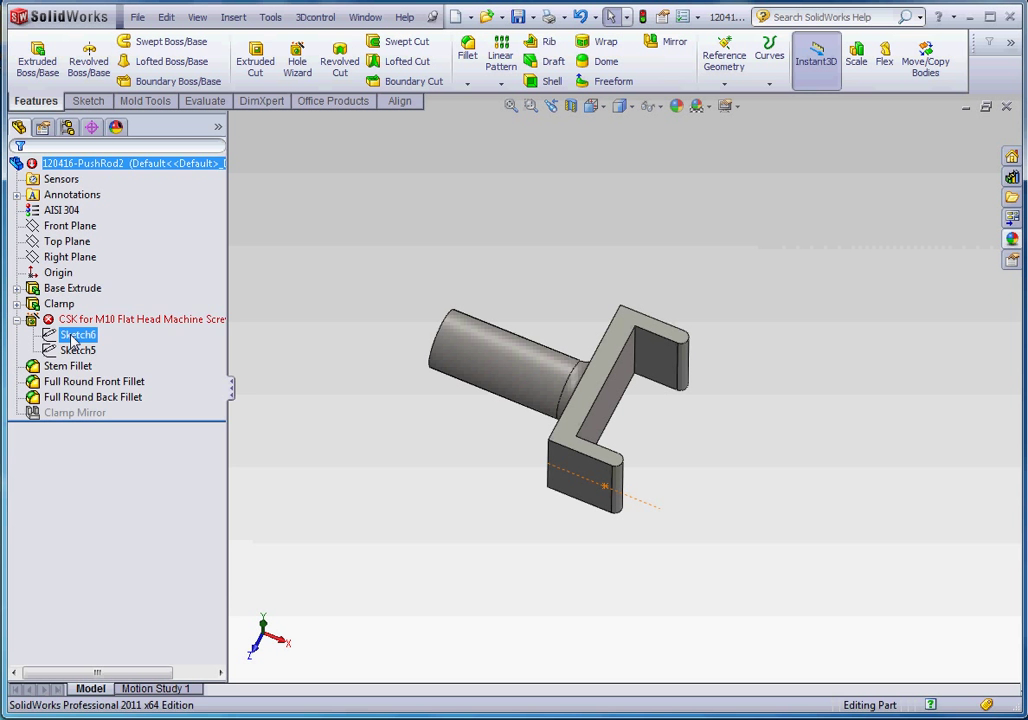
double_click(77, 334)
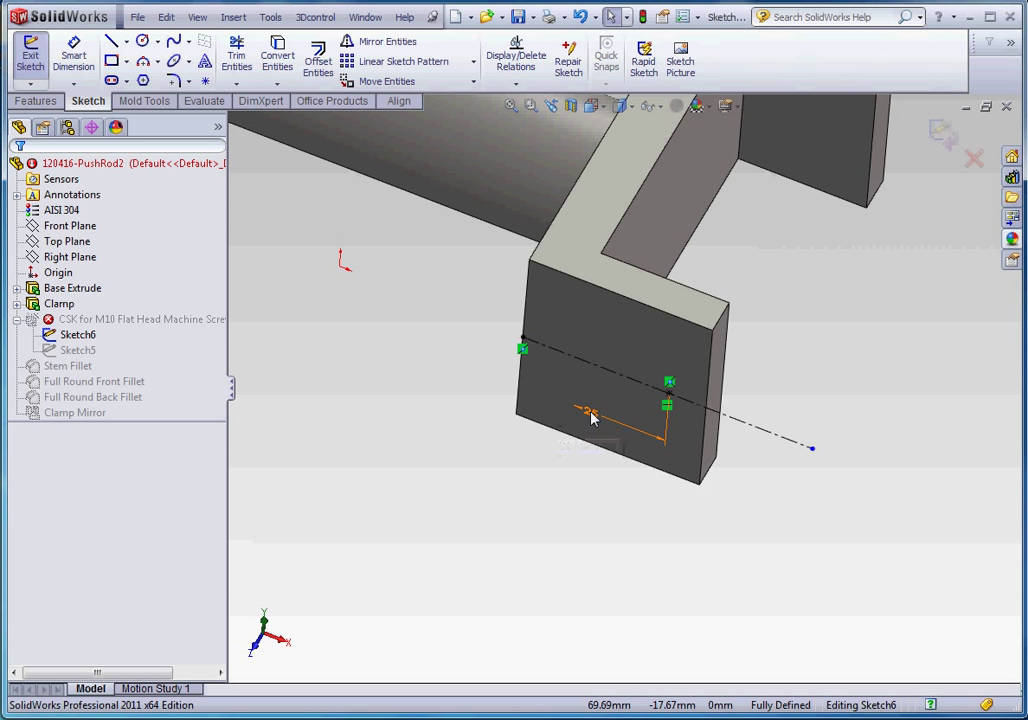
Step: Change the hole's 25 mm position dimension to 12.5, then exit and rebuild
left_click(593, 413)
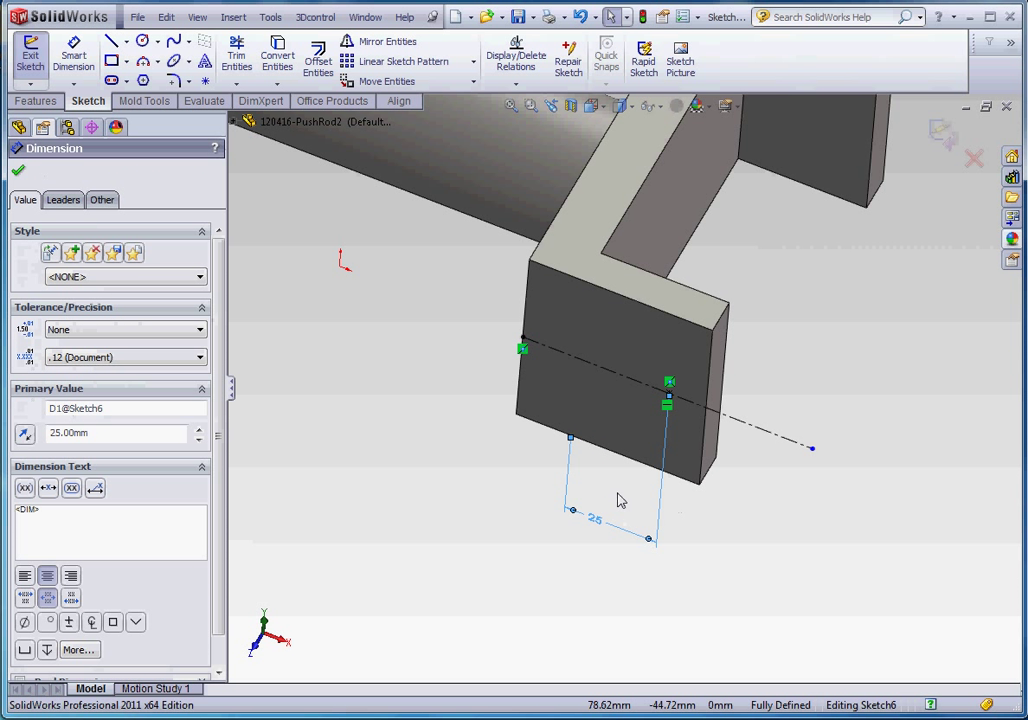
mouse_move(765, 523)
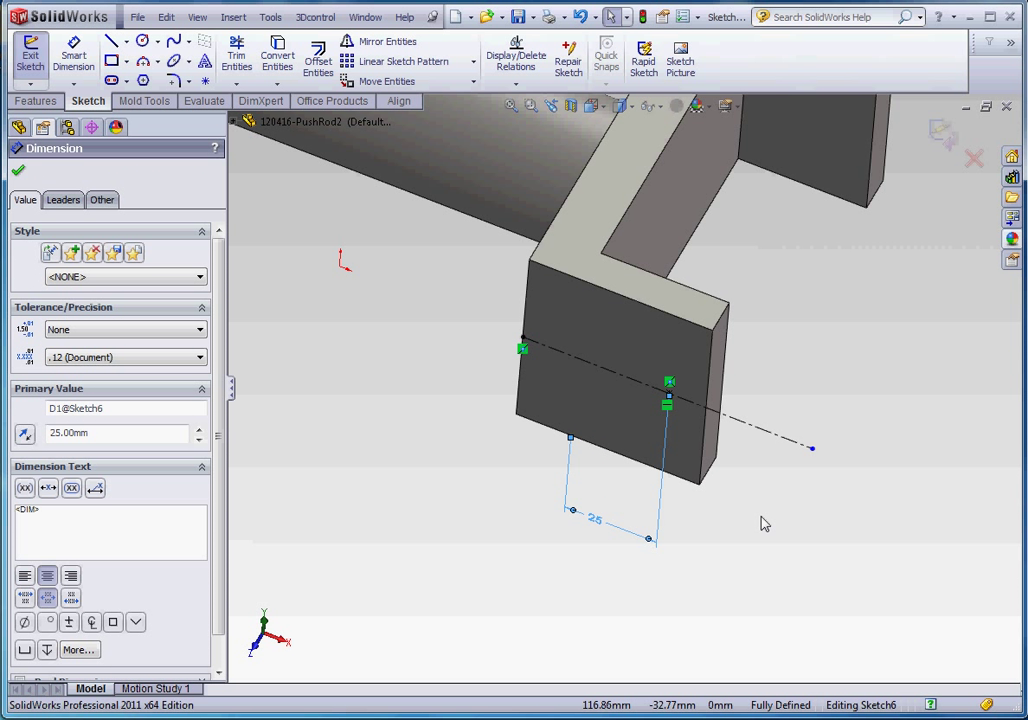
mouse_move(707, 504)
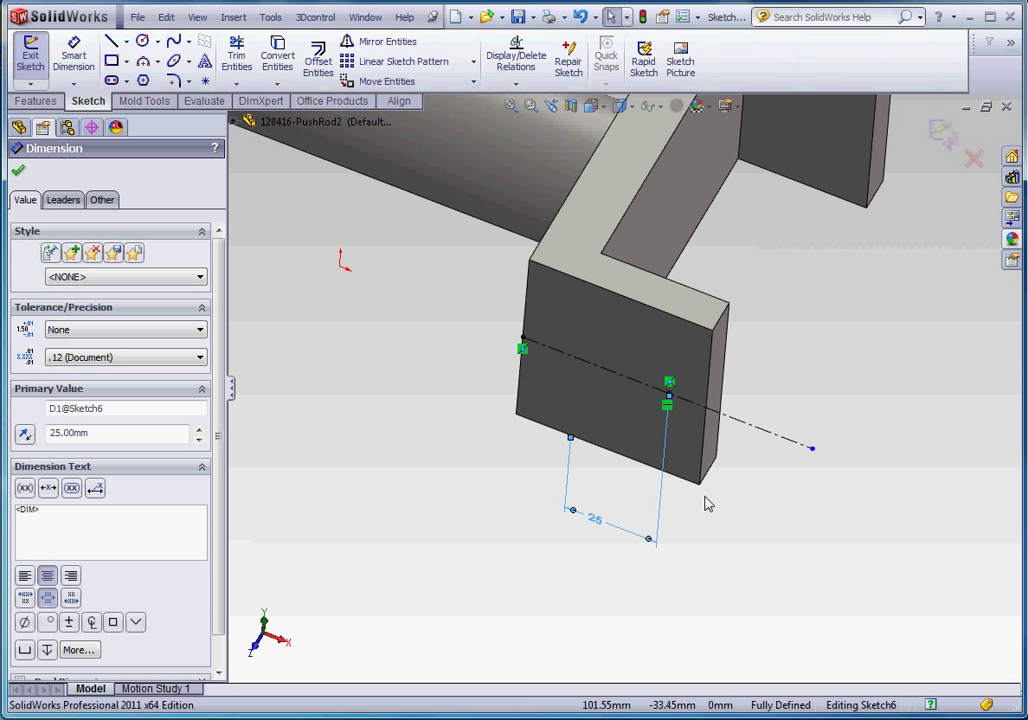
double_click(595, 511)
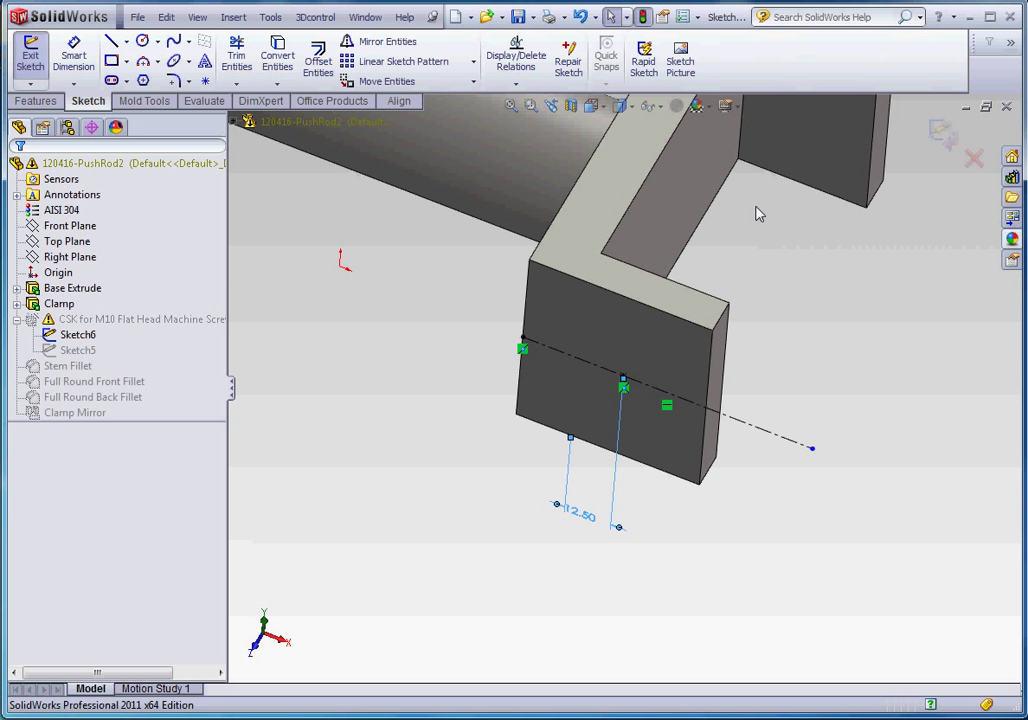
left_click(30, 55)
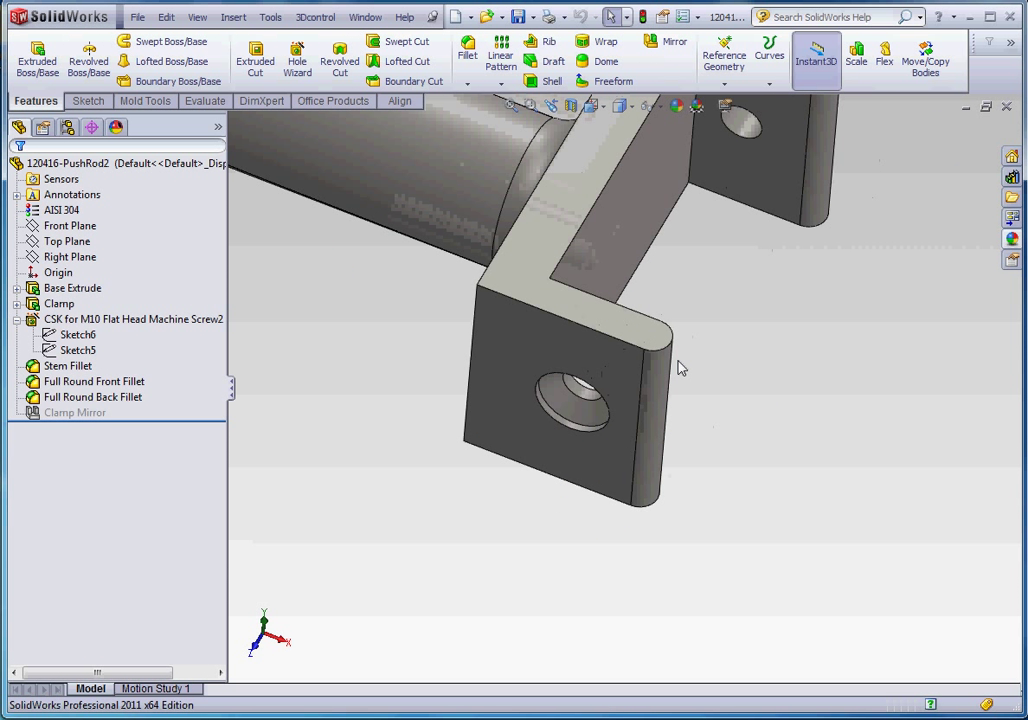
mouse_move(659, 391)
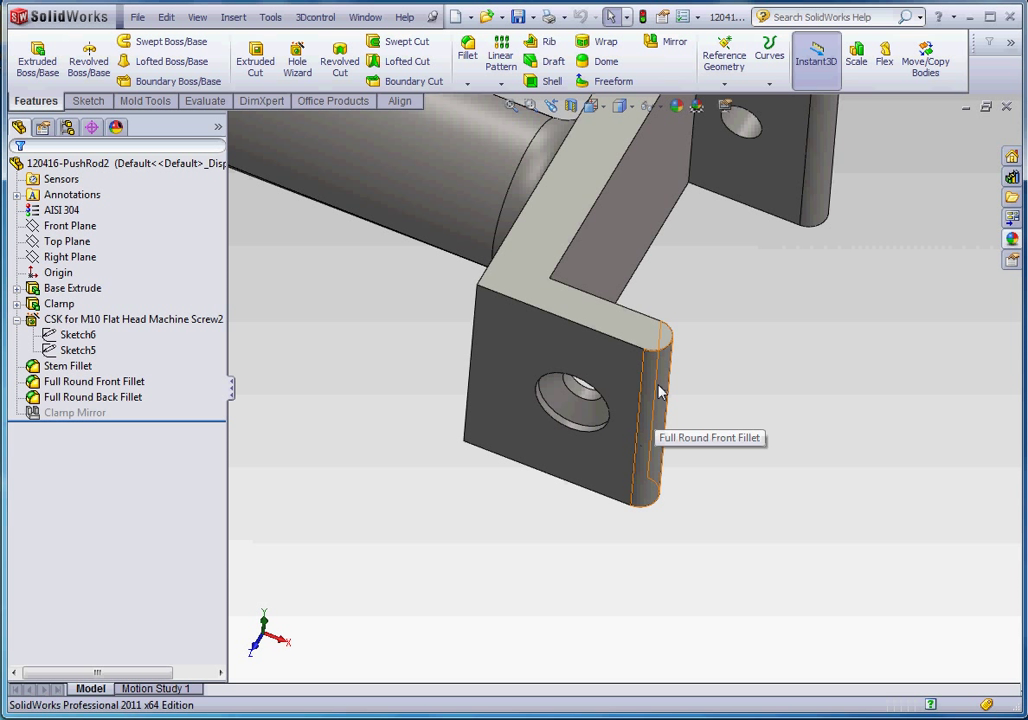
mouse_move(688, 378)
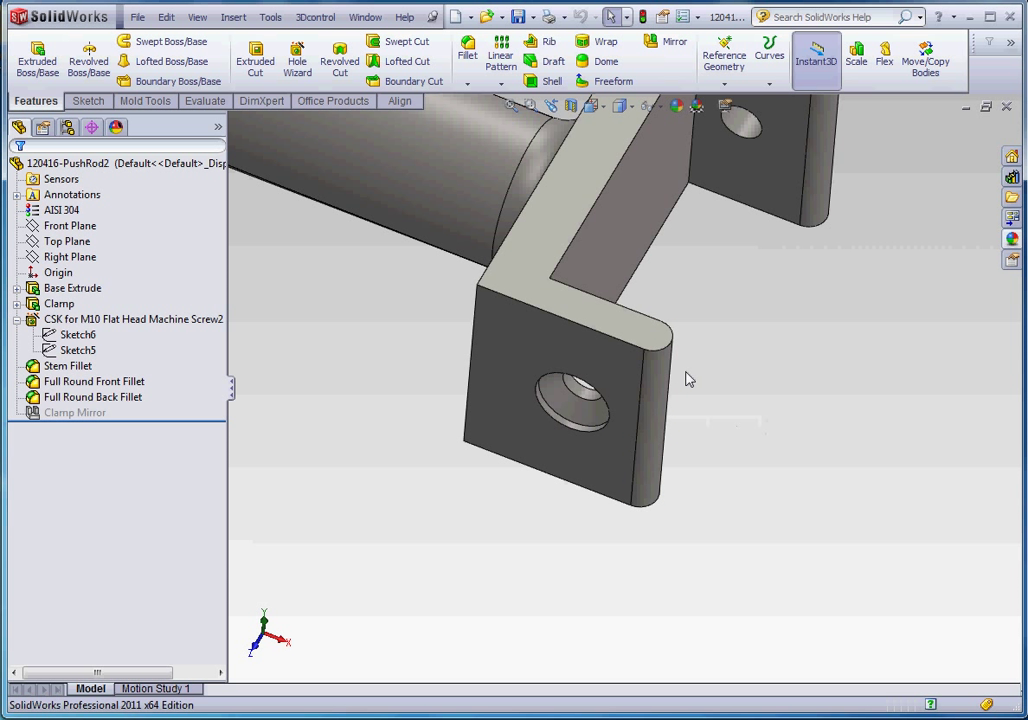
mouse_move(714, 357)
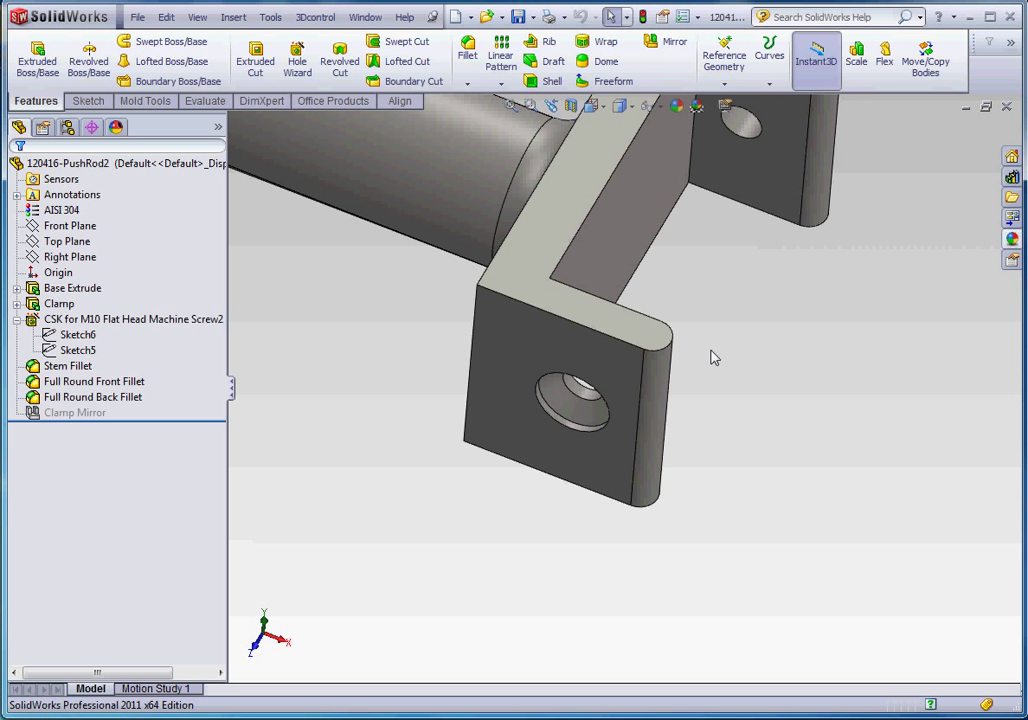
mouse_move(721, 387)
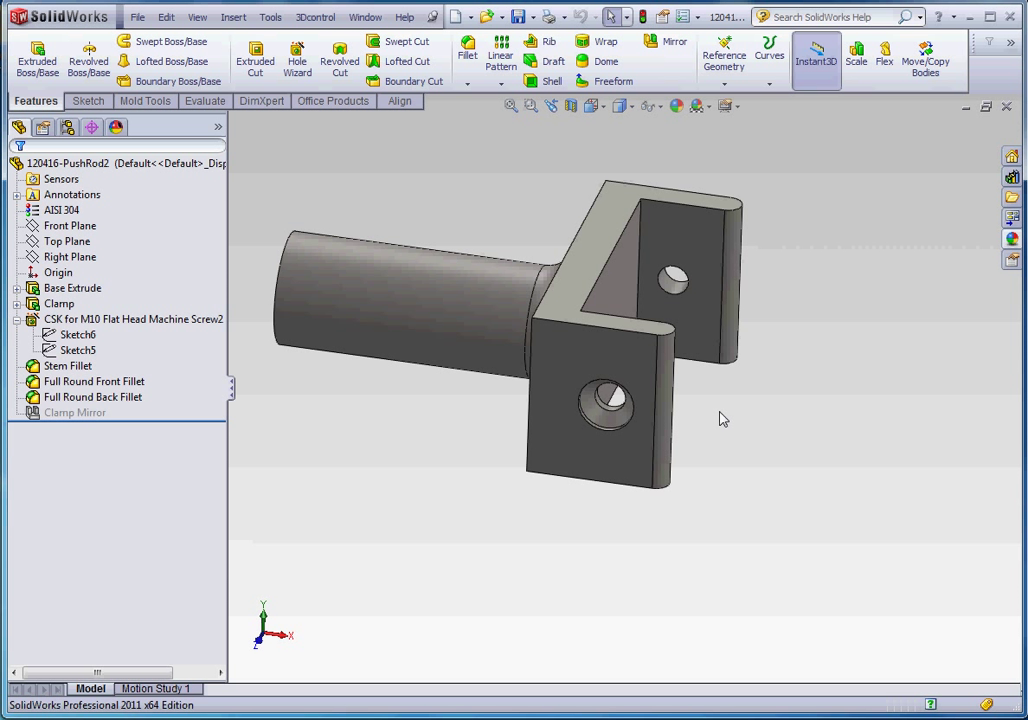
left_click(540, 388)
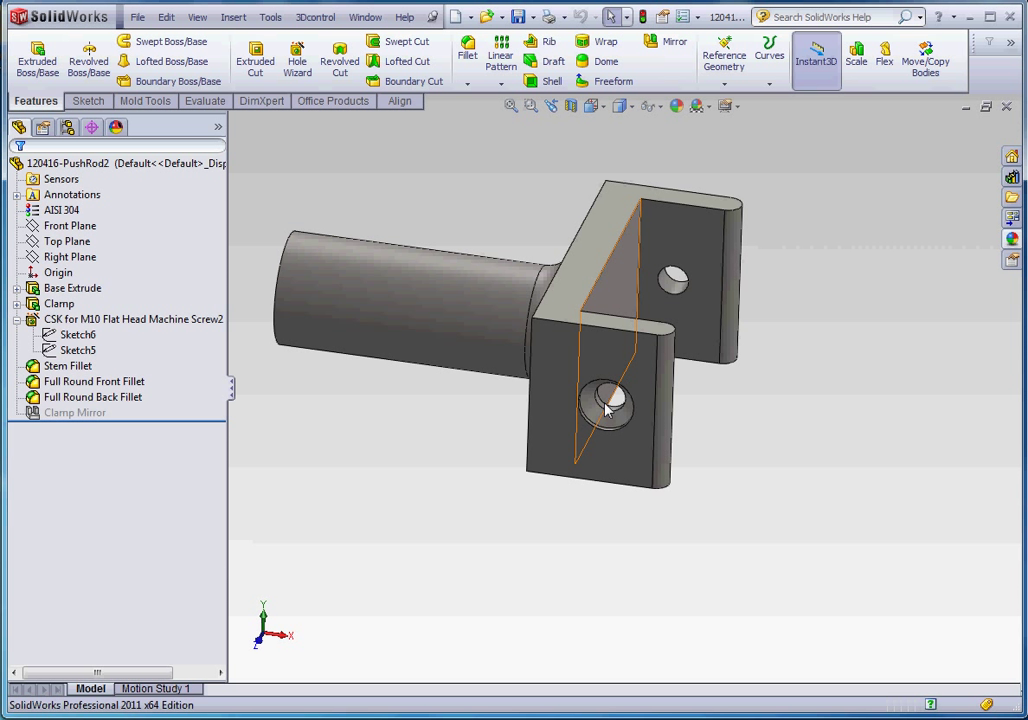
left_click(598, 408)
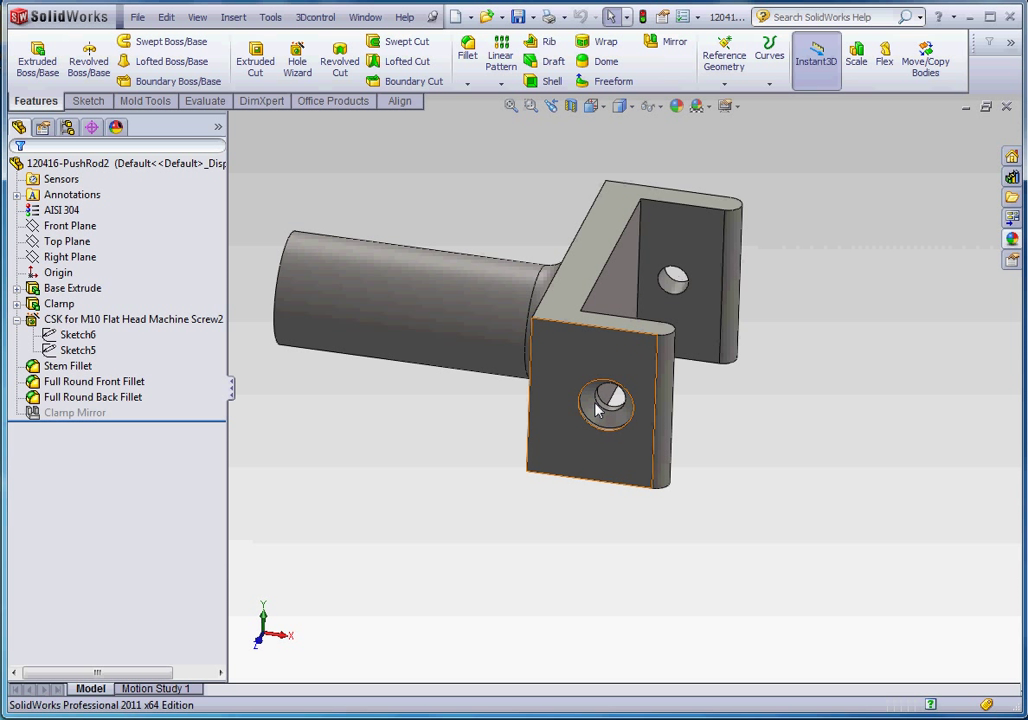
left_click(605, 405)
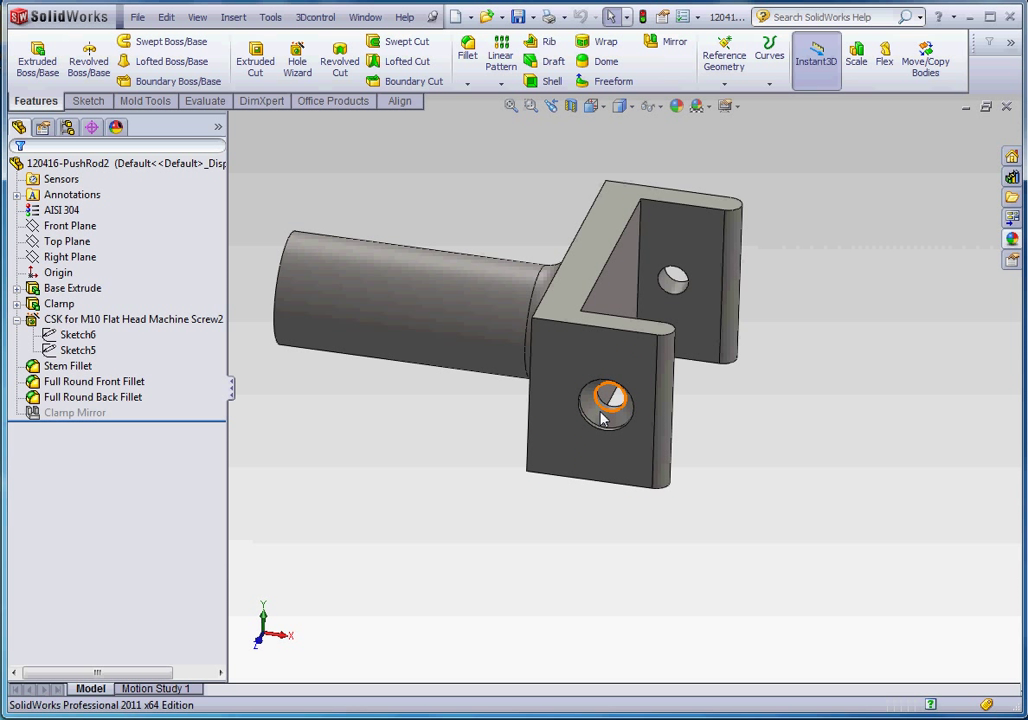